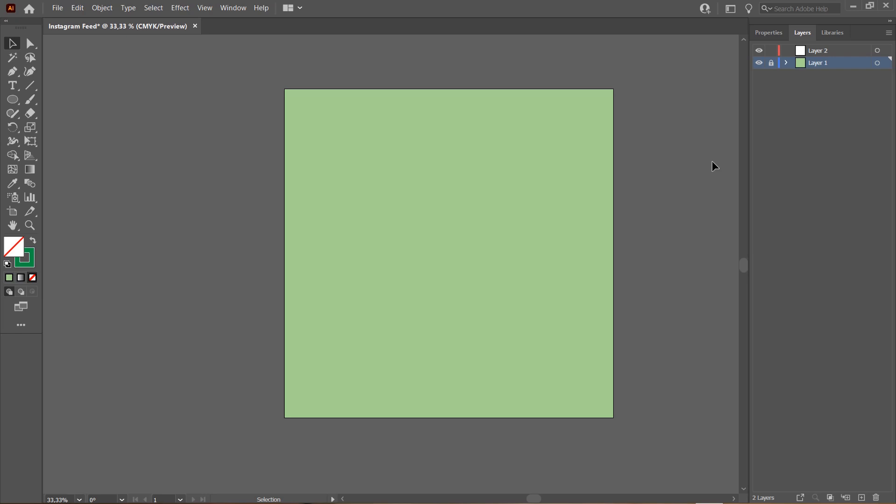
# Fill the background square dark green and bring up the Layers panel to work on Layer 2
pyautogui.click(772, 62)
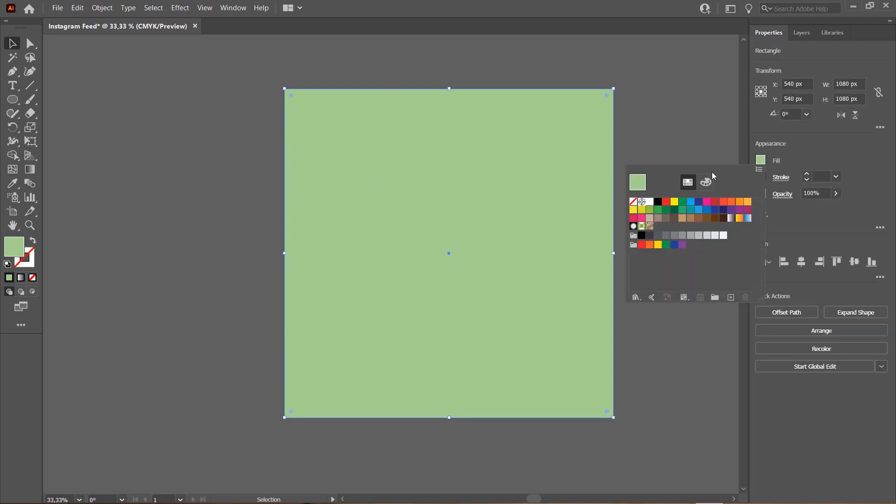
pyautogui.click(668, 210)
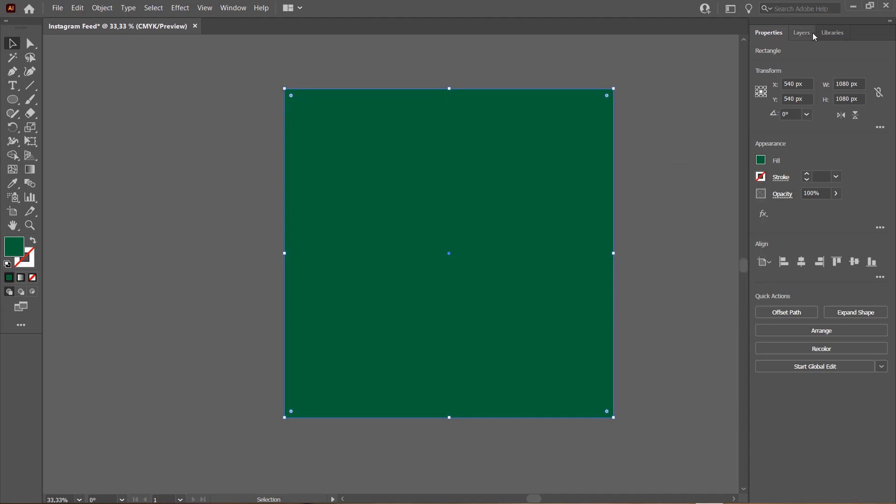
pyautogui.click(802, 32)
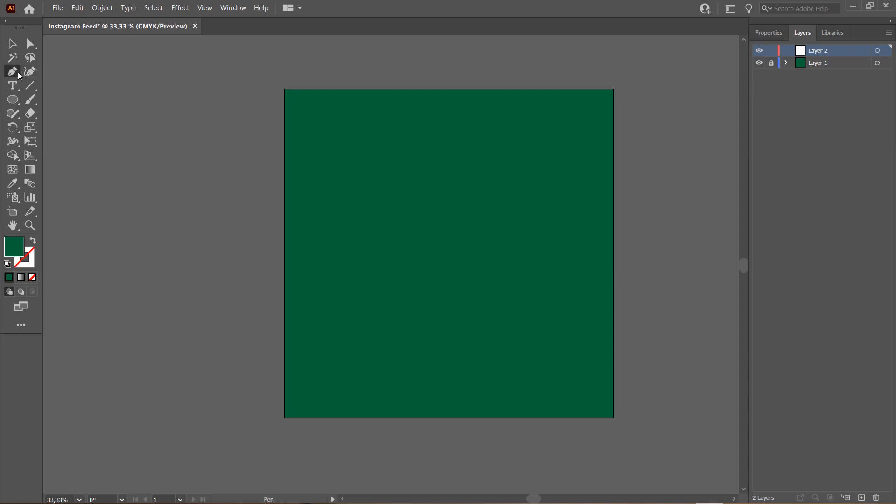
# Set Fill to None and give the stroke a light yellow-green colour from the Color Picker
pyautogui.click(769, 33)
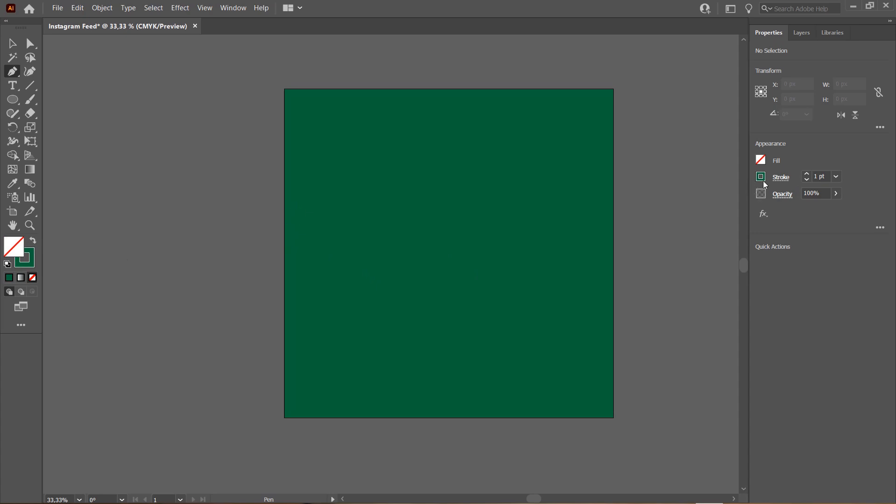
pyautogui.click(762, 177)
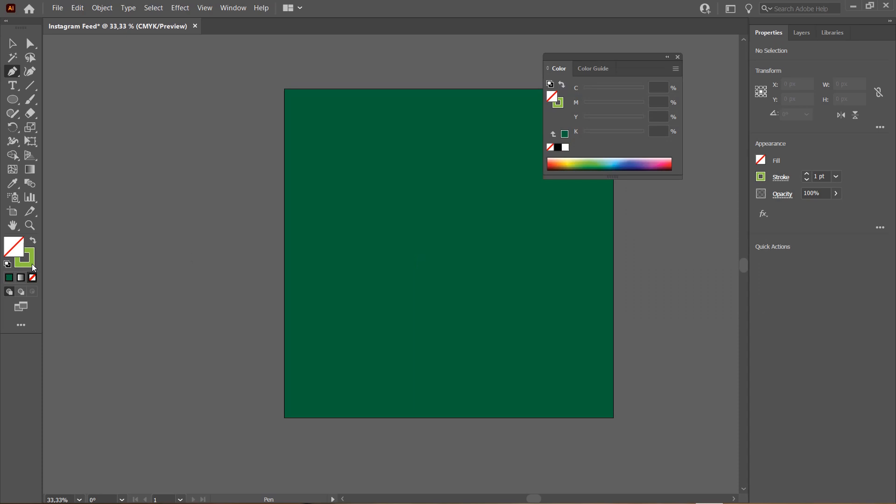
pyautogui.doubleClick(13, 250)
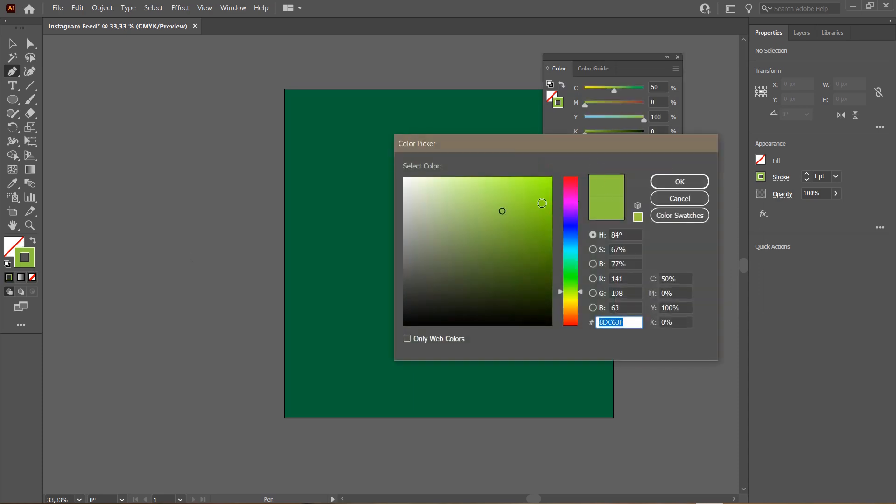
pyautogui.click(490, 178)
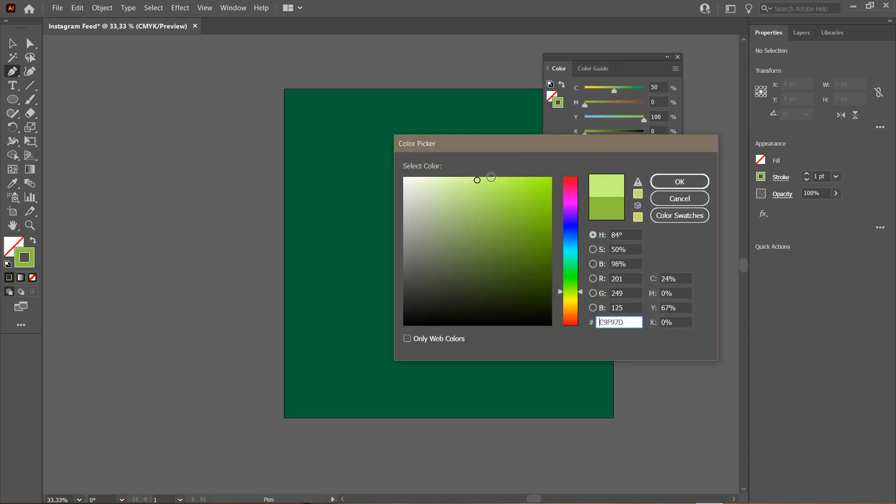
pyautogui.click(679, 199)
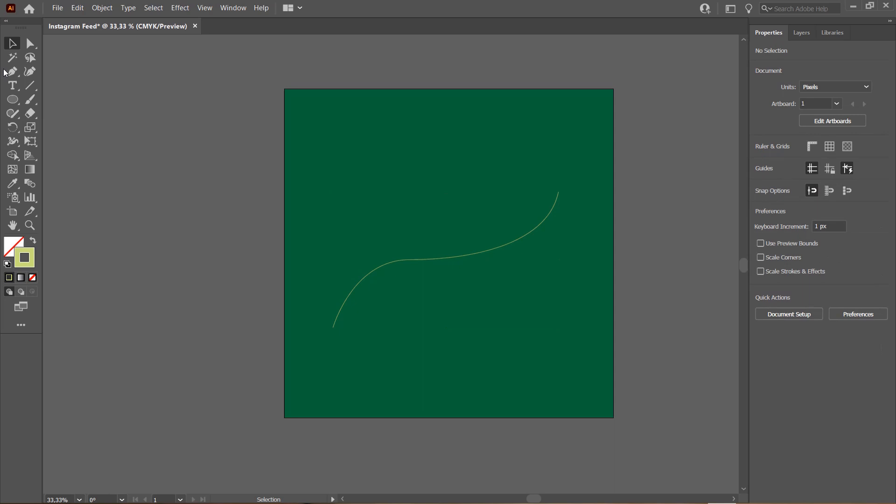
# Add a second, steeper light-green curve, deselect it, and switch to the Blend tool
pyautogui.click(12, 71)
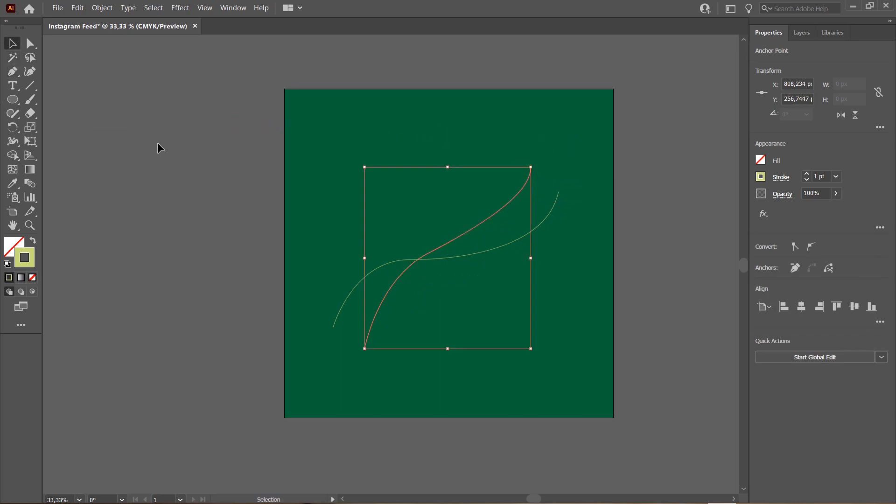
pyautogui.click(160, 148)
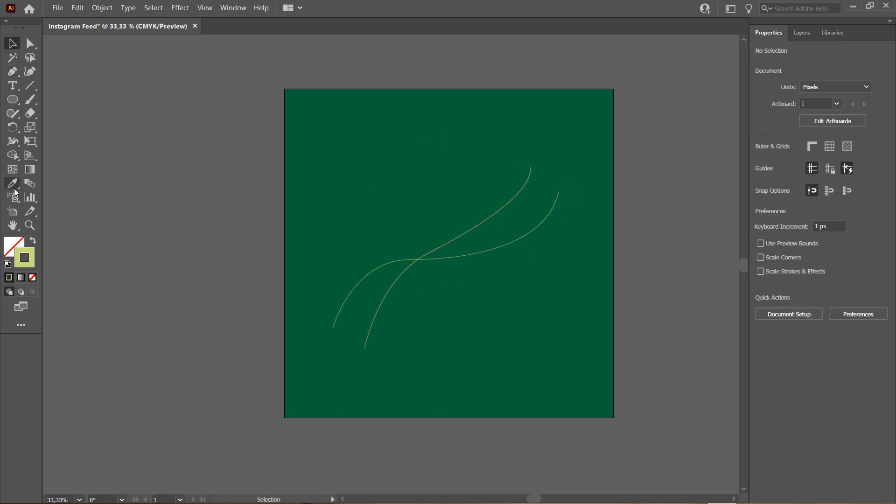
pyautogui.click(423, 254)
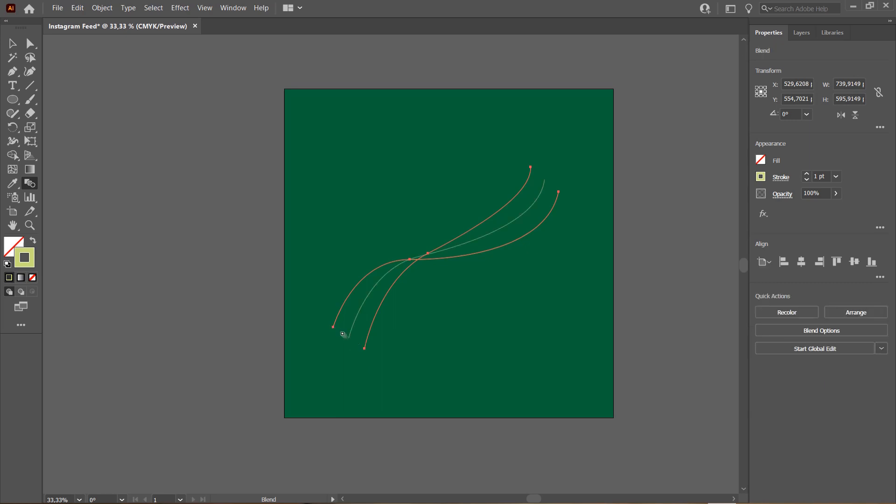
# Blend the first two curves with 20 specified steps into a dense ribbon, then deselect
pyautogui.click(428, 180)
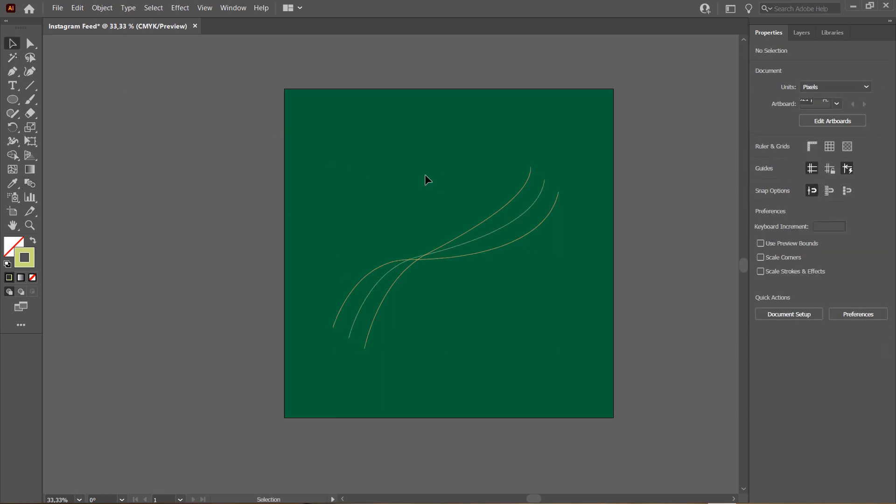
pyautogui.click(102, 7)
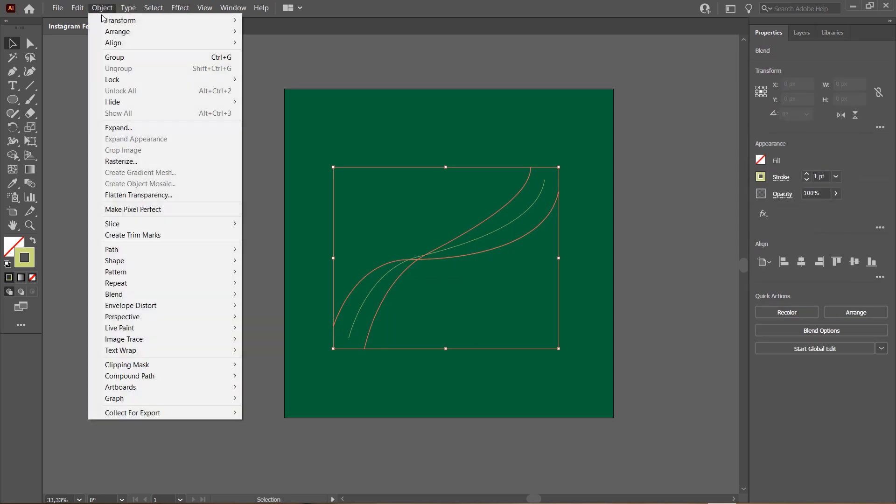
pyautogui.moveTo(131, 305)
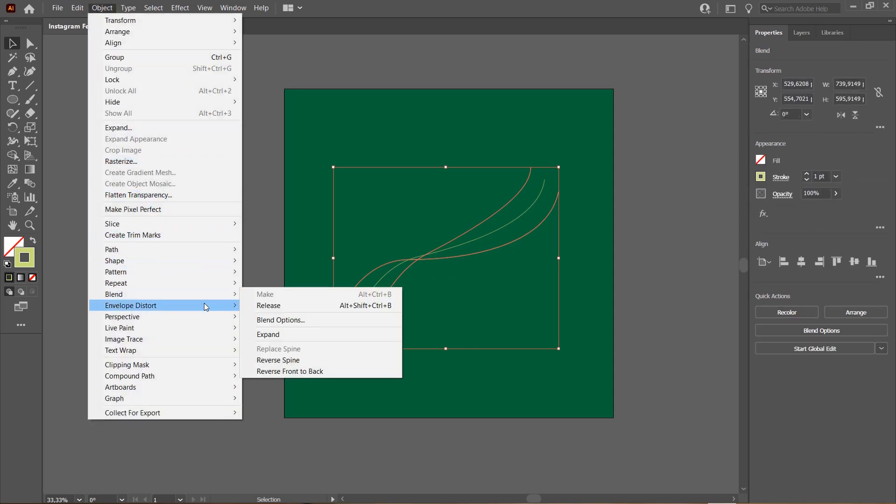
pyautogui.click(280, 320)
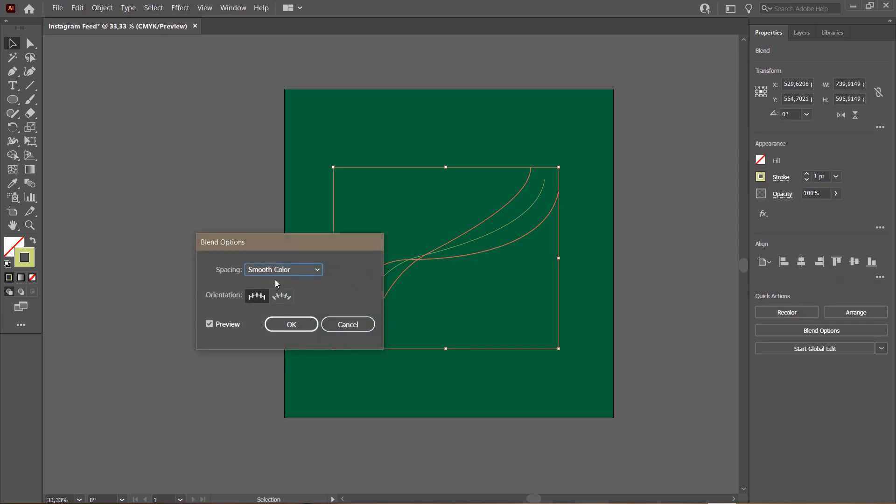
pyautogui.click(283, 269)
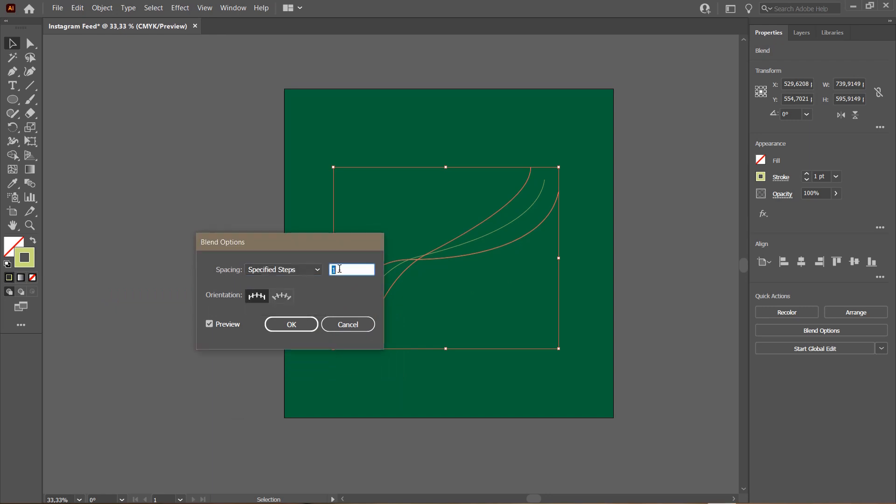
pyautogui.write('20')
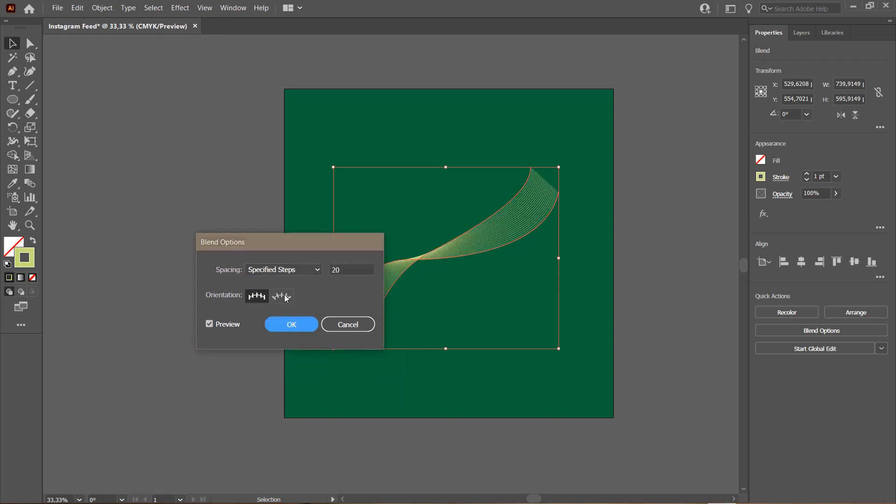
pyautogui.click(290, 324)
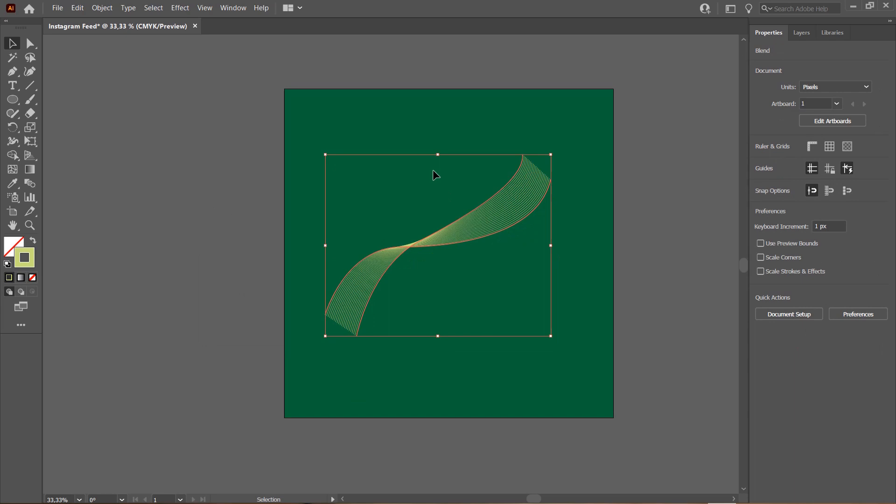
pyautogui.click(13, 71)
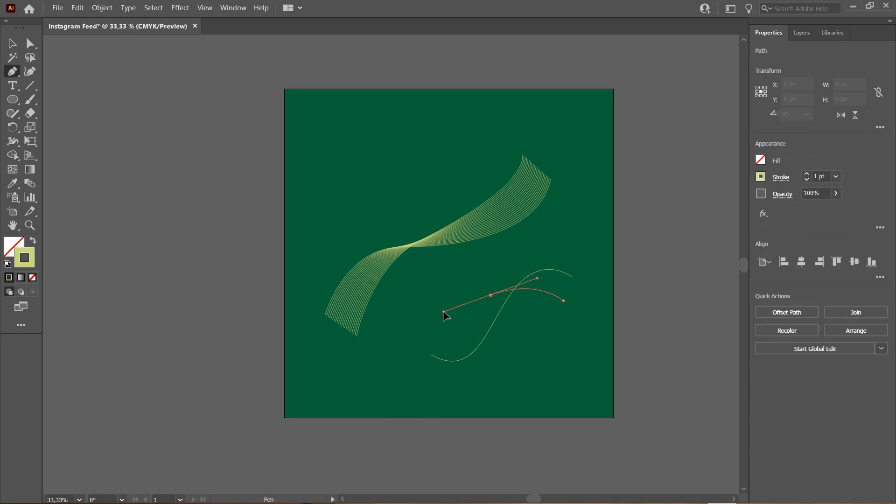
# Shape a second wavy curve below the ribbon and select both new curves together
pyautogui.moveTo(446, 316); pyautogui.dragTo(160, 135)
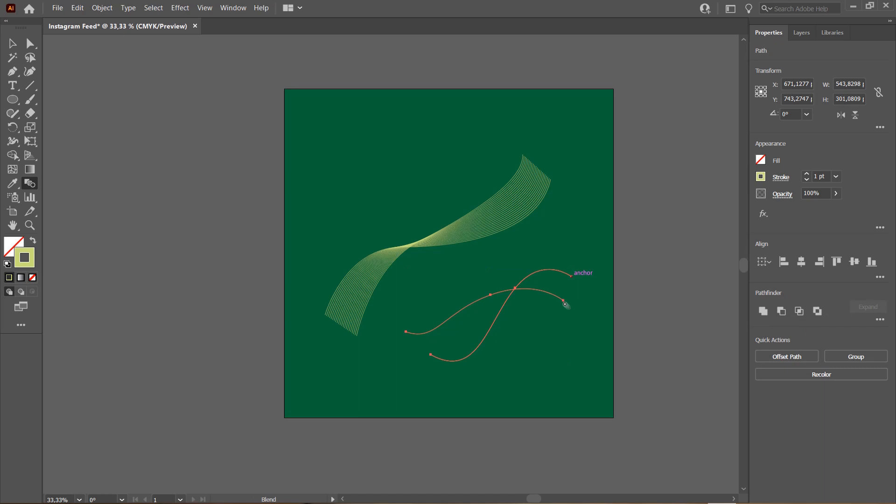
pyautogui.click(102, 7)
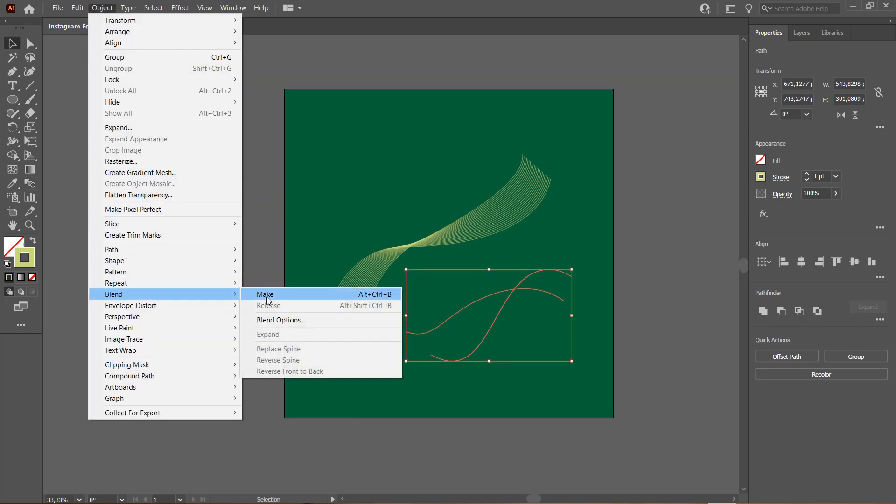
# Blend the two lower curves with more specified steps into a second ribbon, then deselect
pyautogui.click(265, 294)
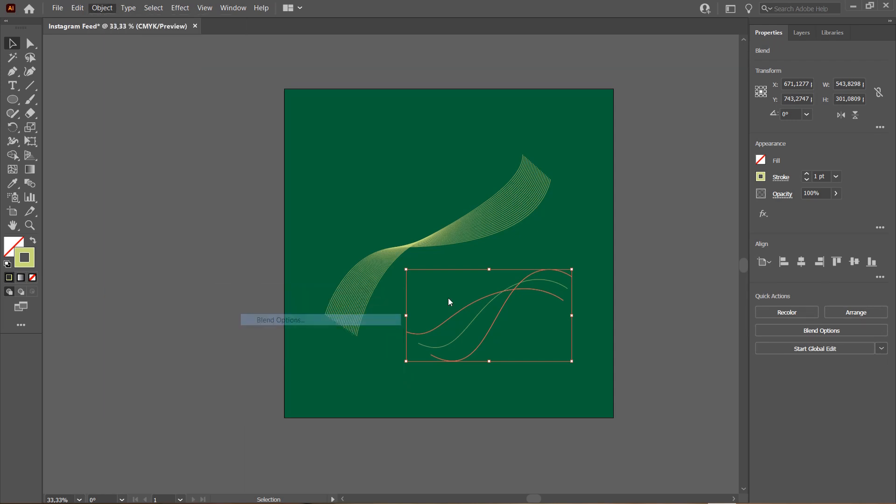
pyautogui.click(281, 319)
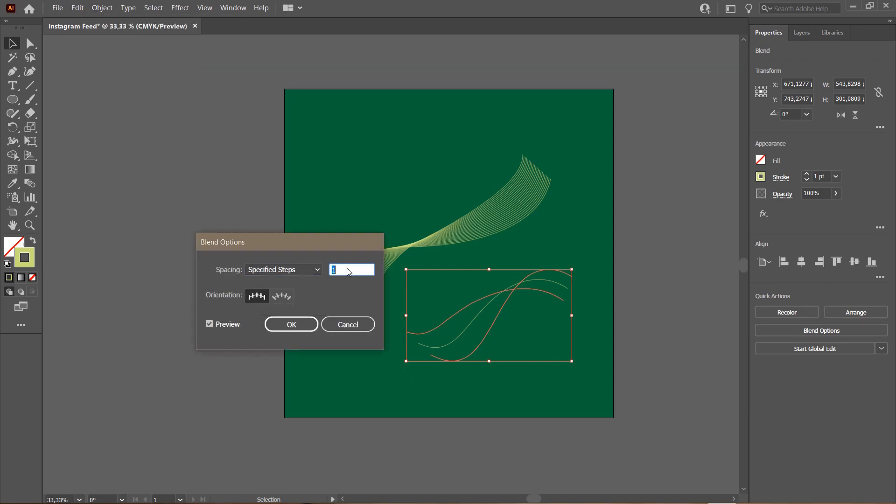
pyautogui.click(291, 324)
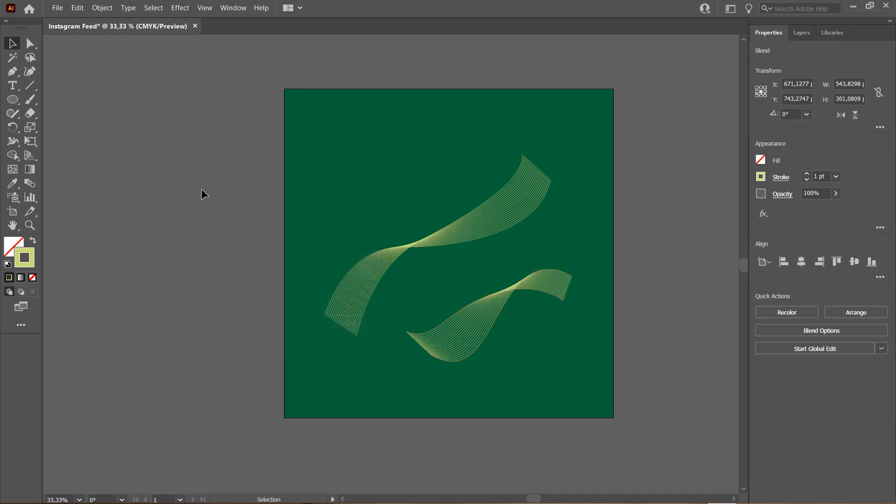
pyautogui.click(428, 111)
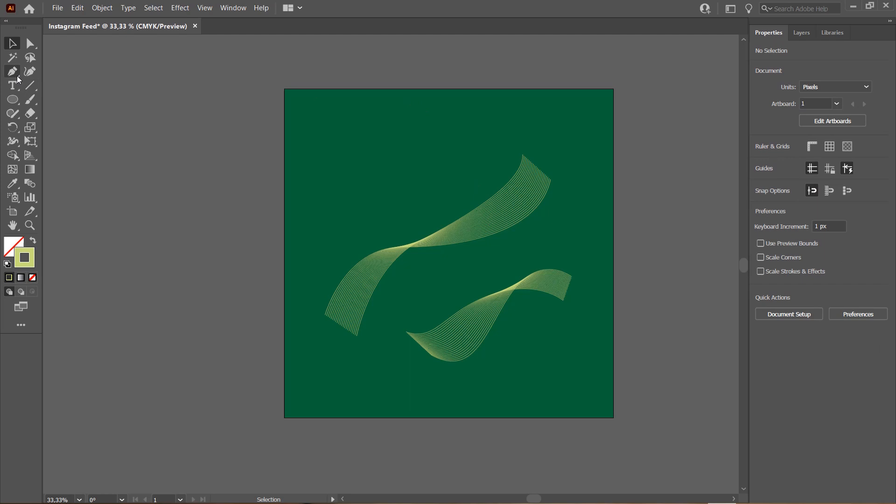
pyautogui.click(12, 71)
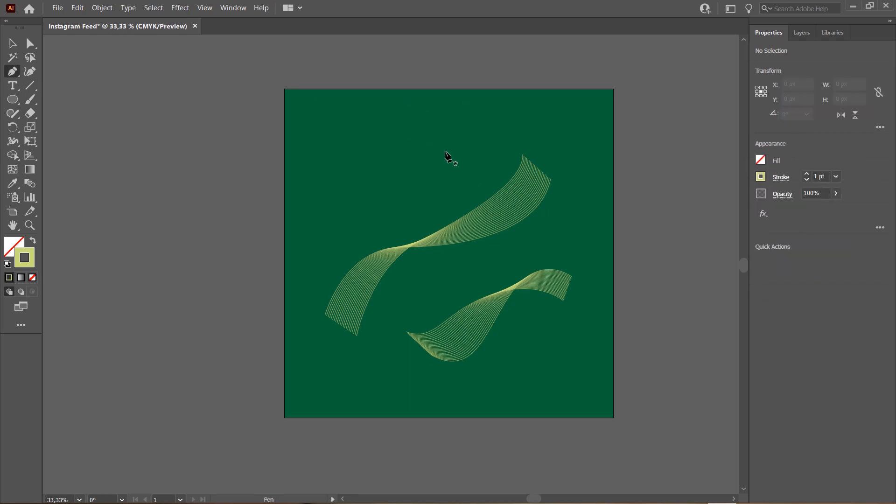
pyautogui.click(12, 44)
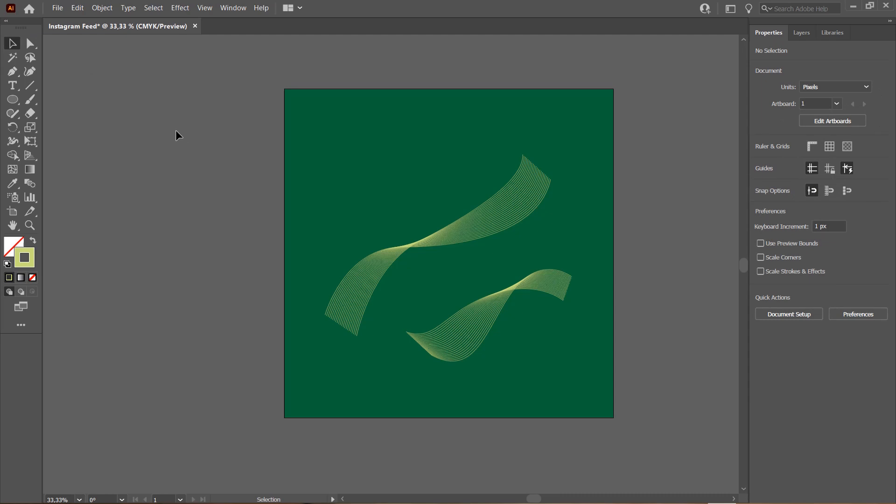
pyautogui.moveTo(174, 158)
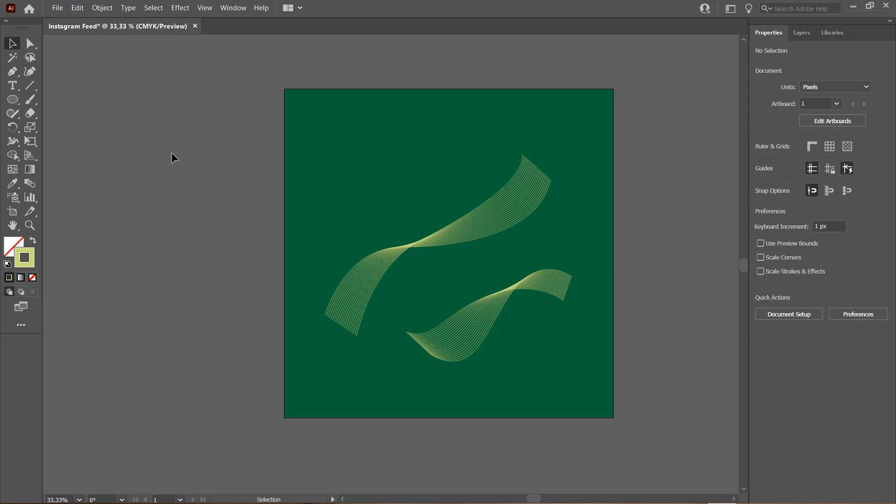
pyautogui.moveTo(126, 122)
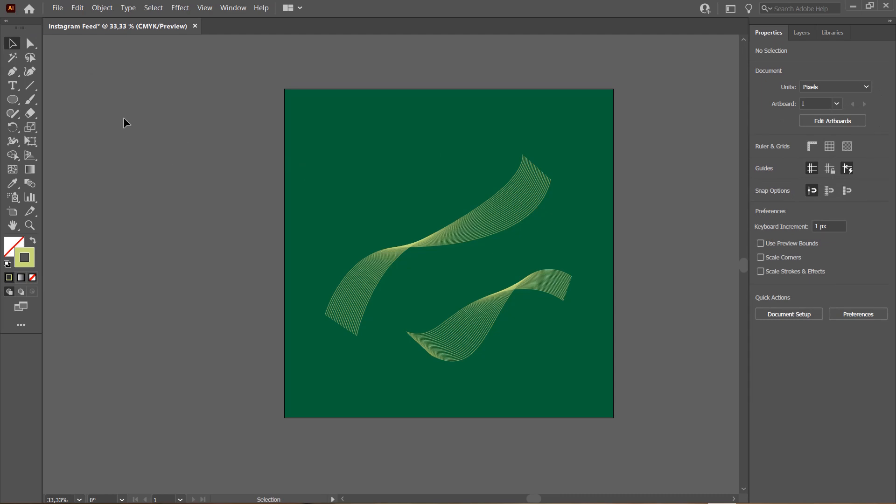
pyautogui.moveTo(97, 116)
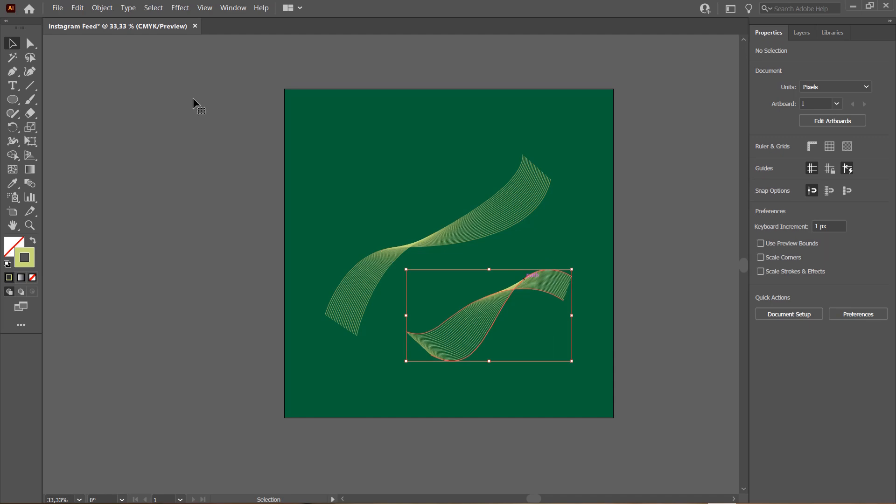
# Expand the lower ribbon blend into a group of separate paths and show its stroke swatches
pyautogui.click(489, 315)
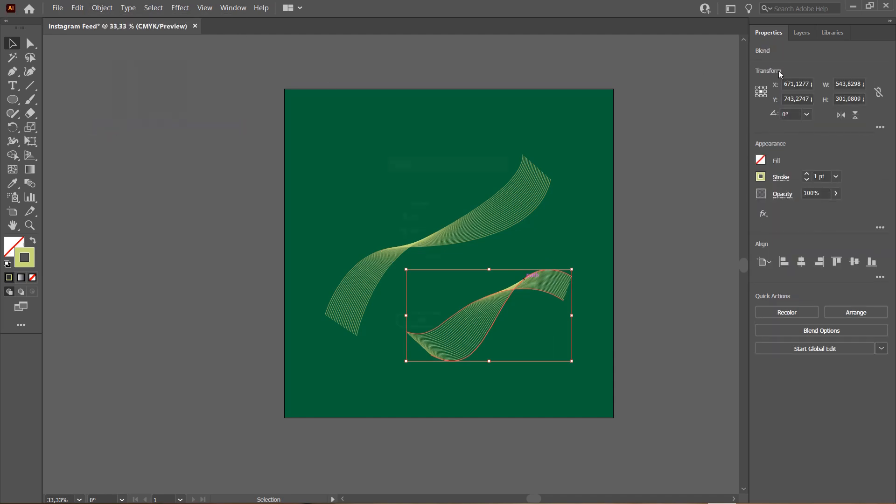
pyautogui.click(101, 8)
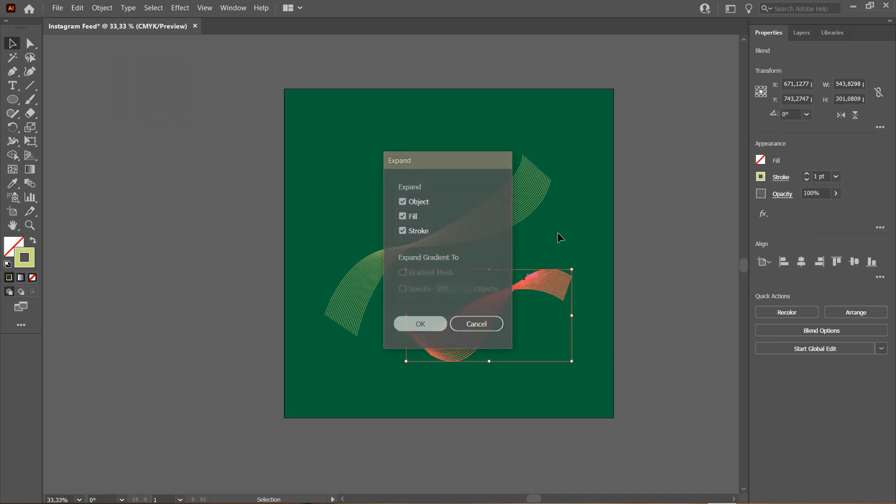
pyautogui.click(419, 324)
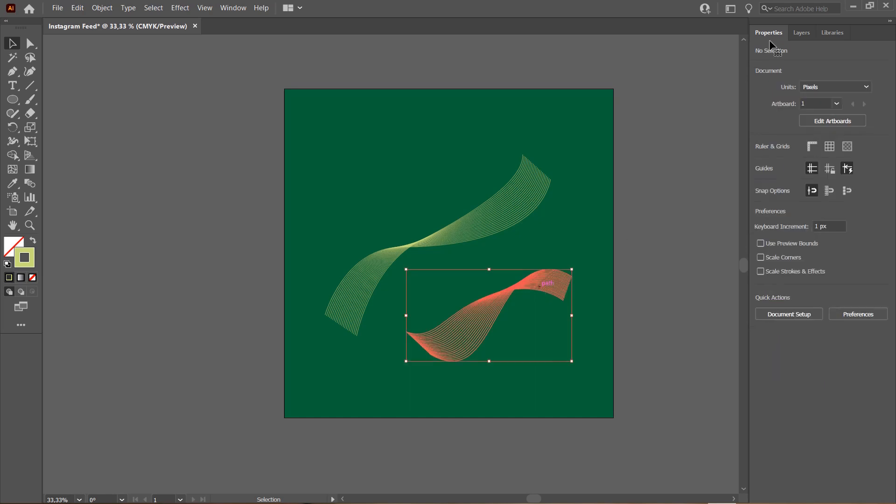
pyautogui.click(490, 315)
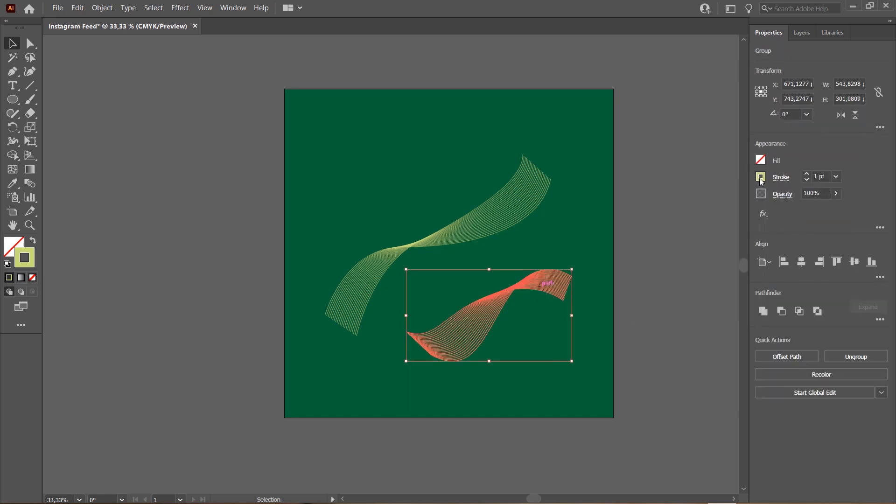
pyautogui.click(761, 177)
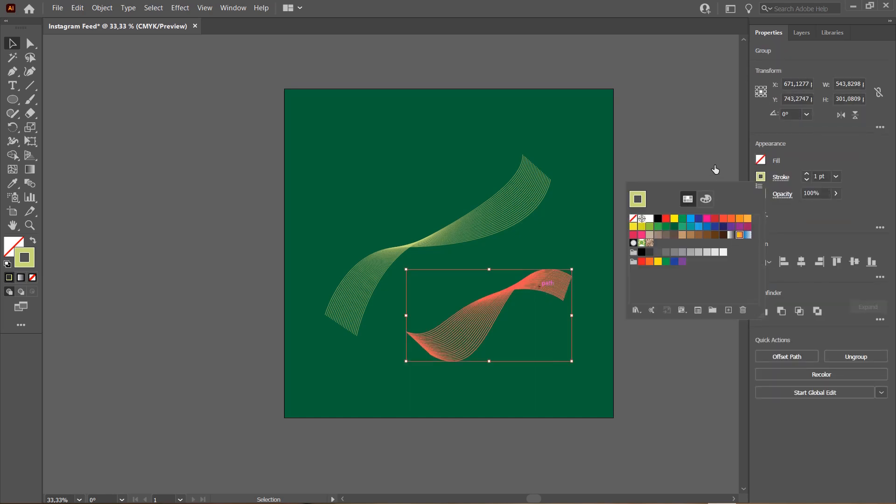